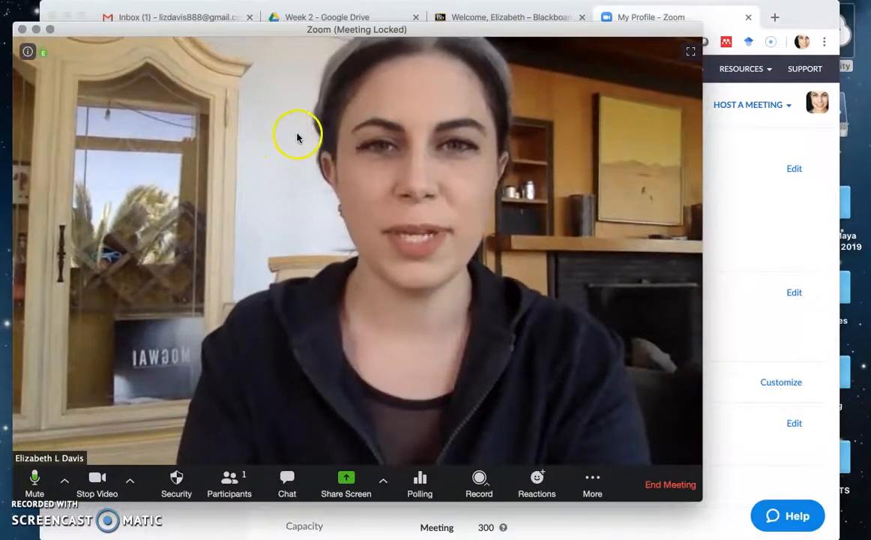
mouse_move(360, 78)
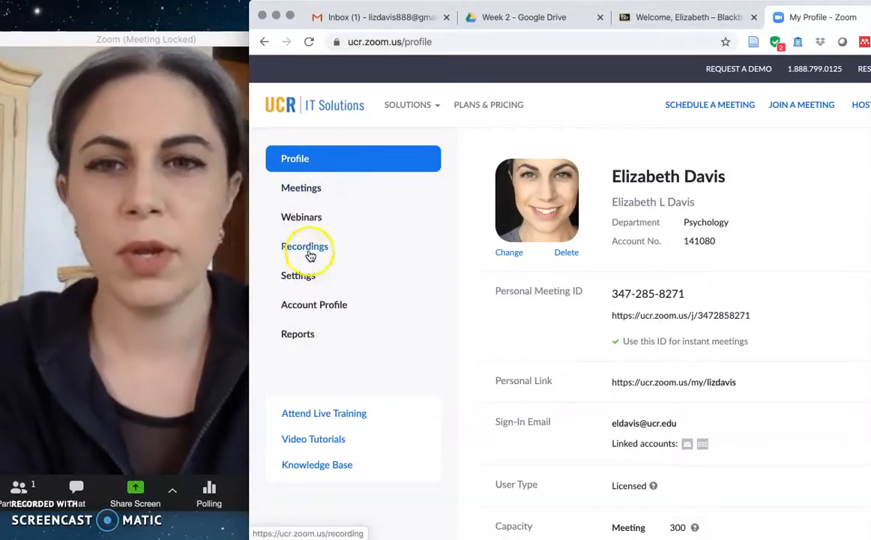
Show the Recordings page listing past personal meeting room cloud recordings
click(305, 246)
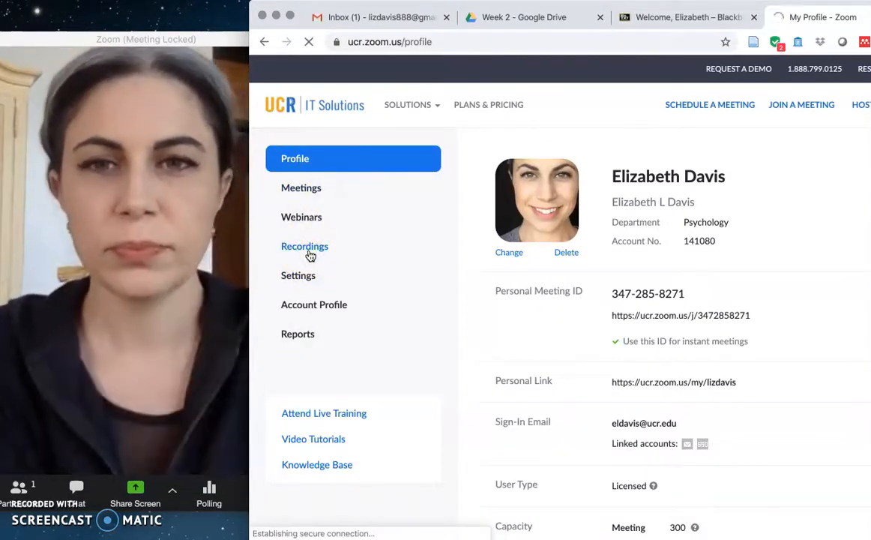
click(304, 245)
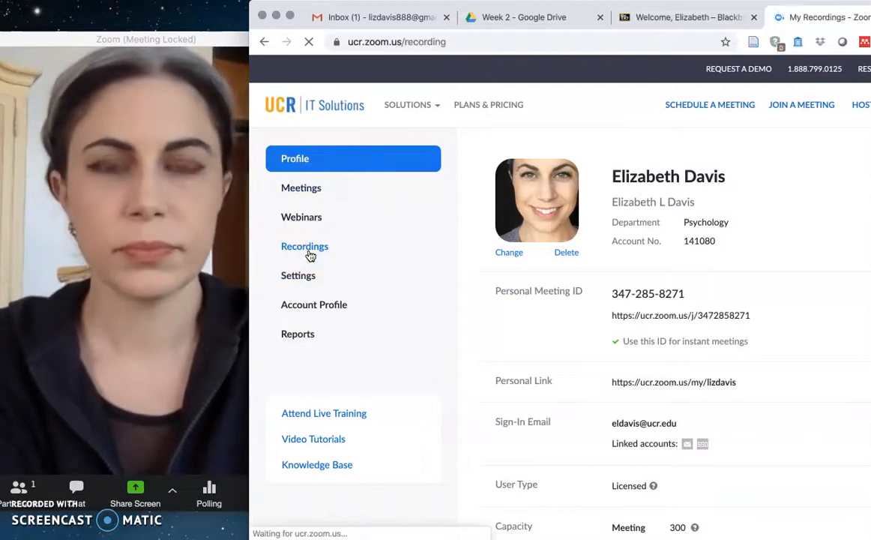
click(304, 246)
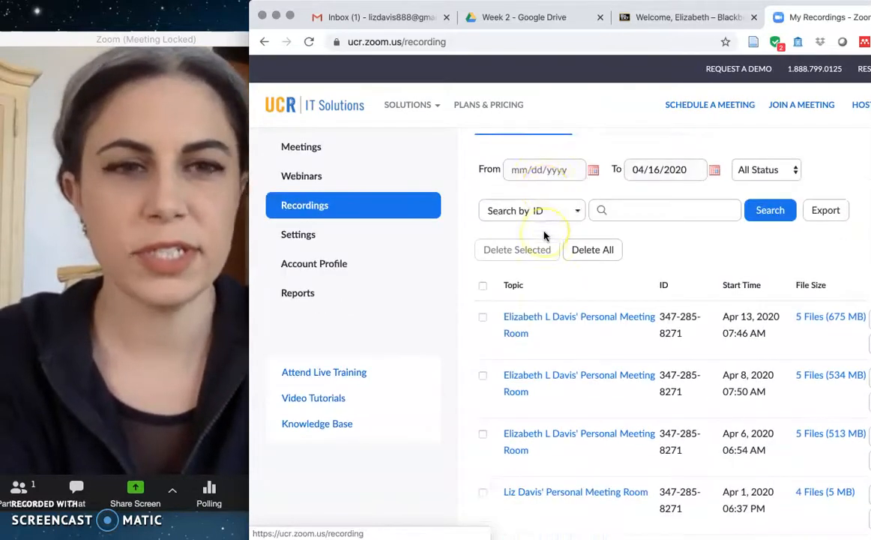
scroll(down, 3)
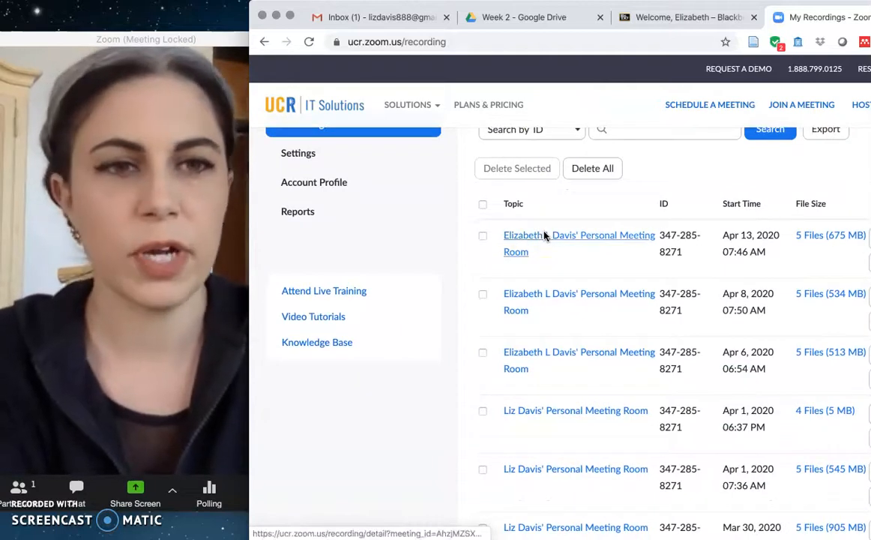
mouse_move(561, 207)
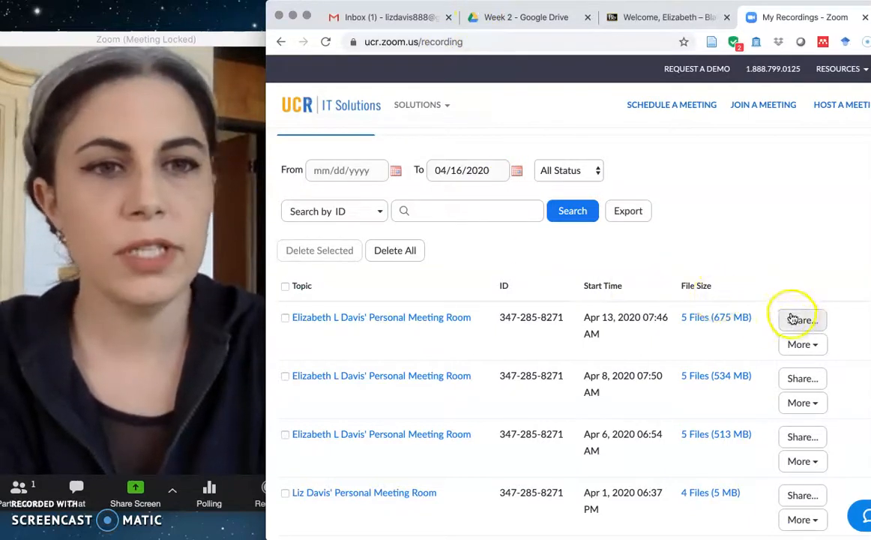
Bring up the 'Share this cloud recording' dialog for the April 13, 2020 recording
click(803, 319)
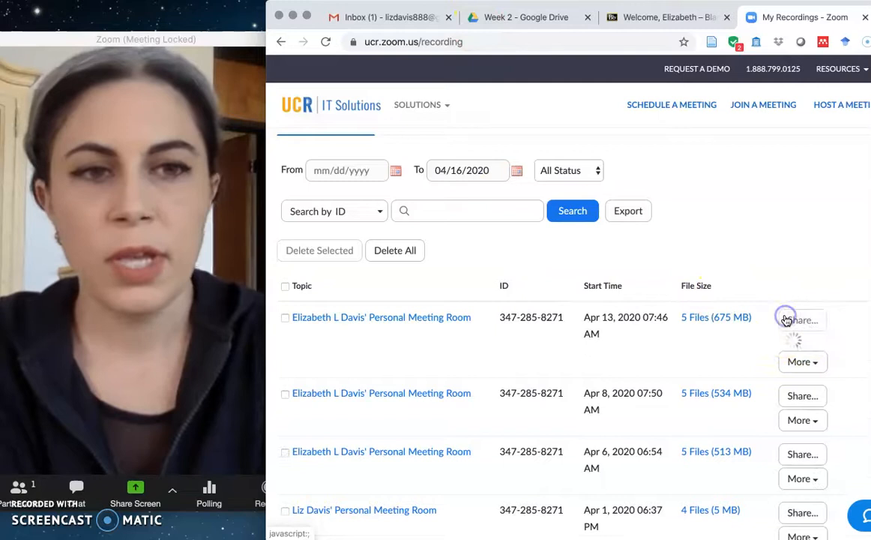
click(800, 321)
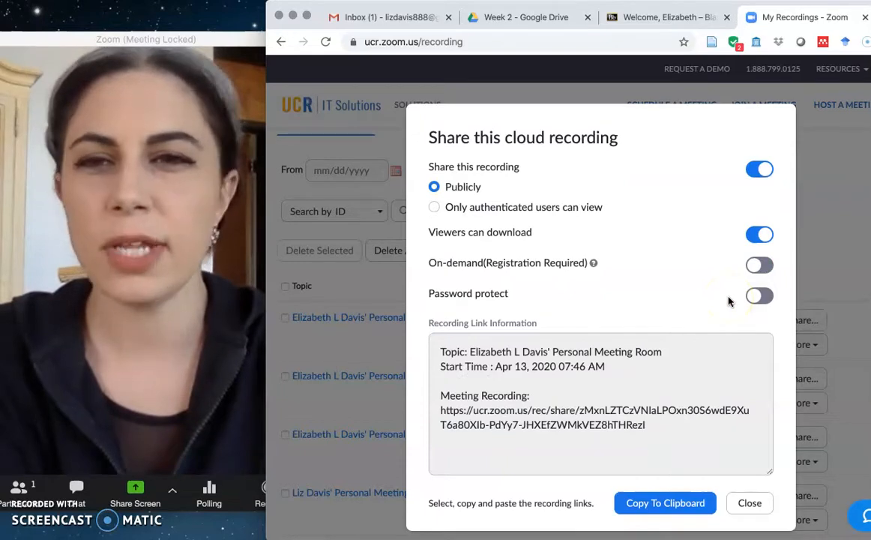
mouse_move(522, 204)
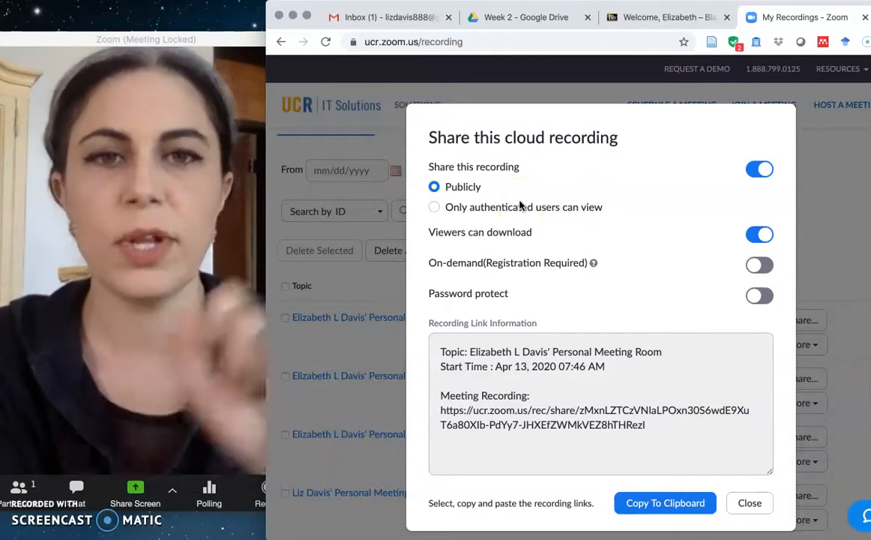
mouse_move(525, 213)
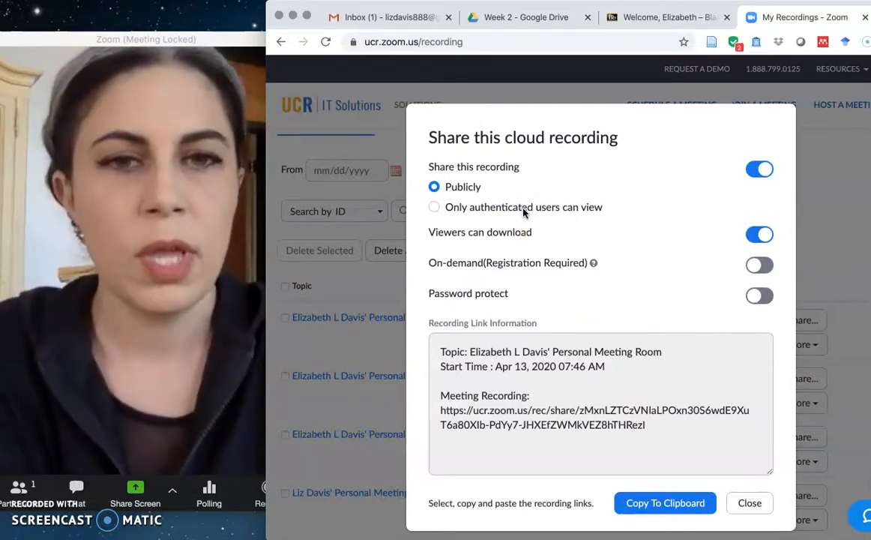
mouse_move(540, 234)
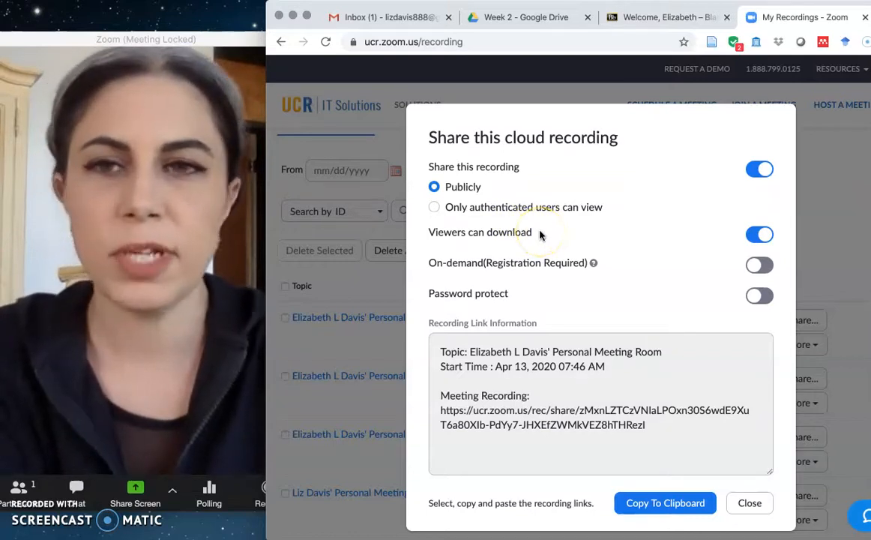
mouse_move(570, 287)
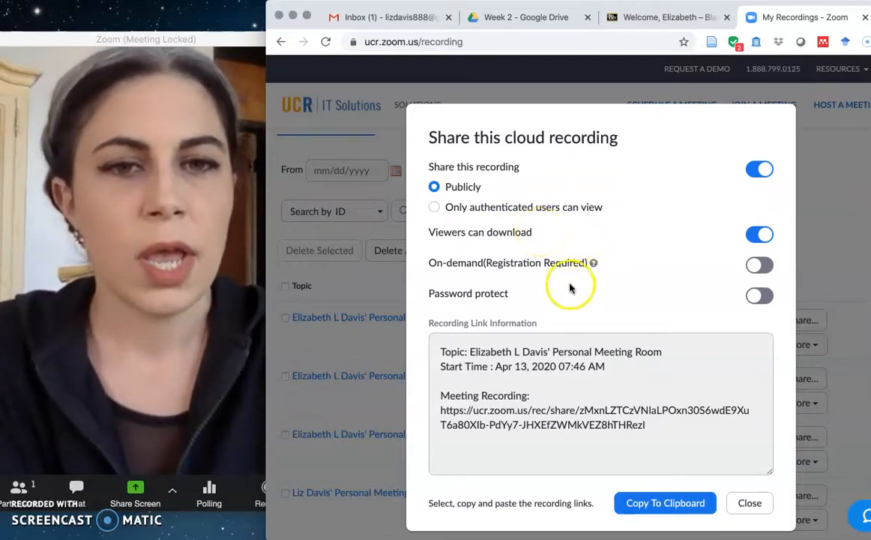
mouse_move(708, 293)
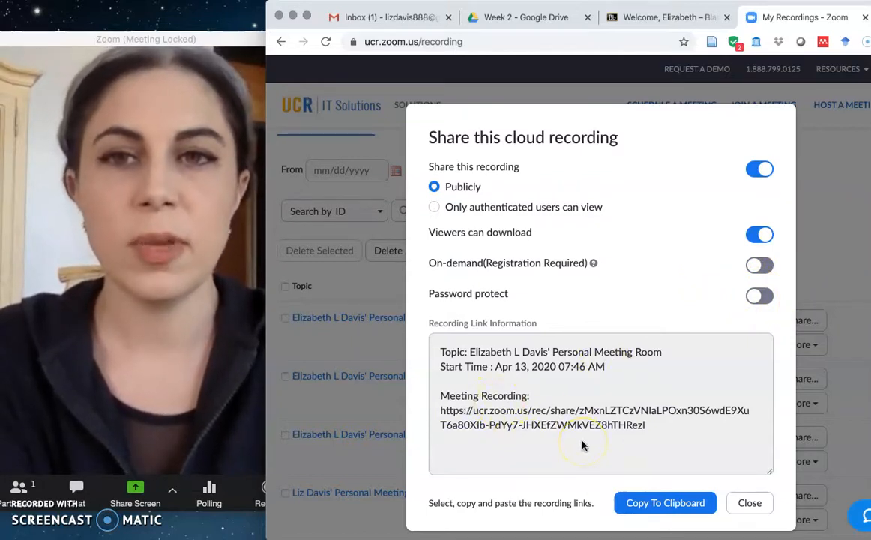
mouse_move(651, 327)
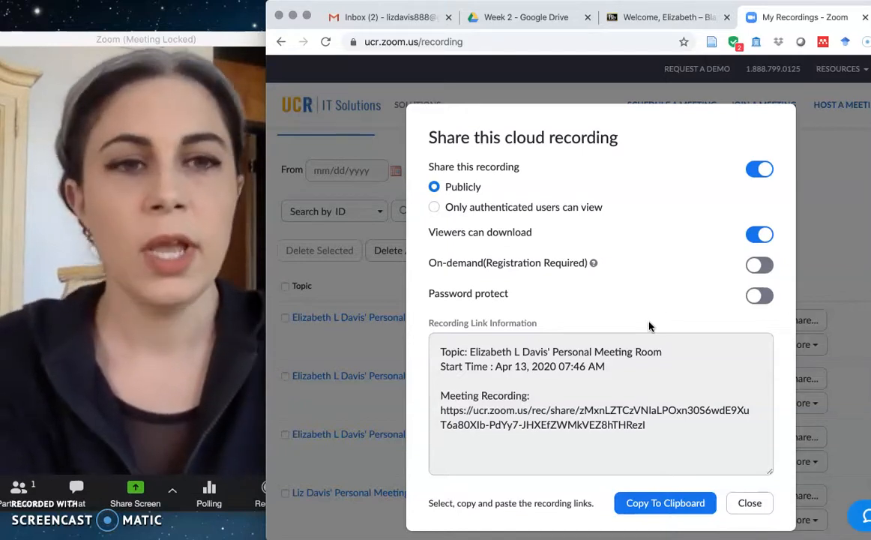
mouse_move(742, 327)
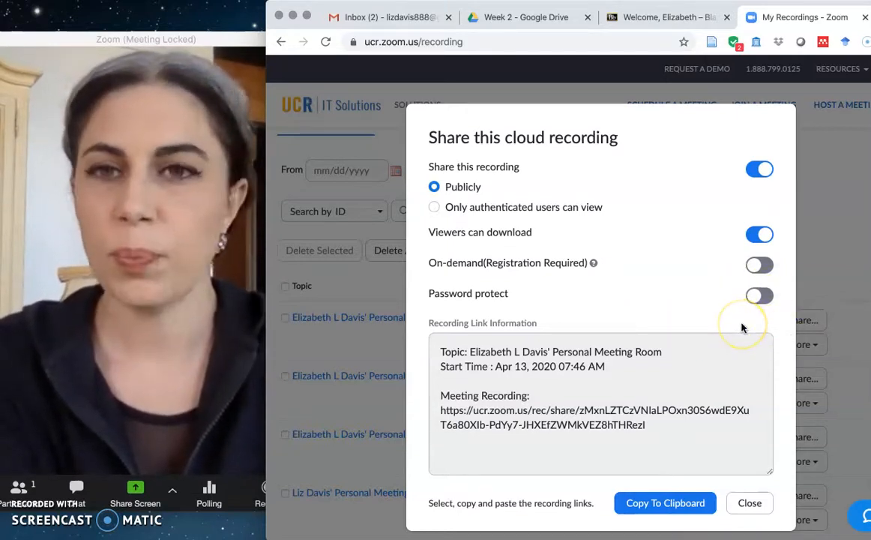
mouse_move(742, 323)
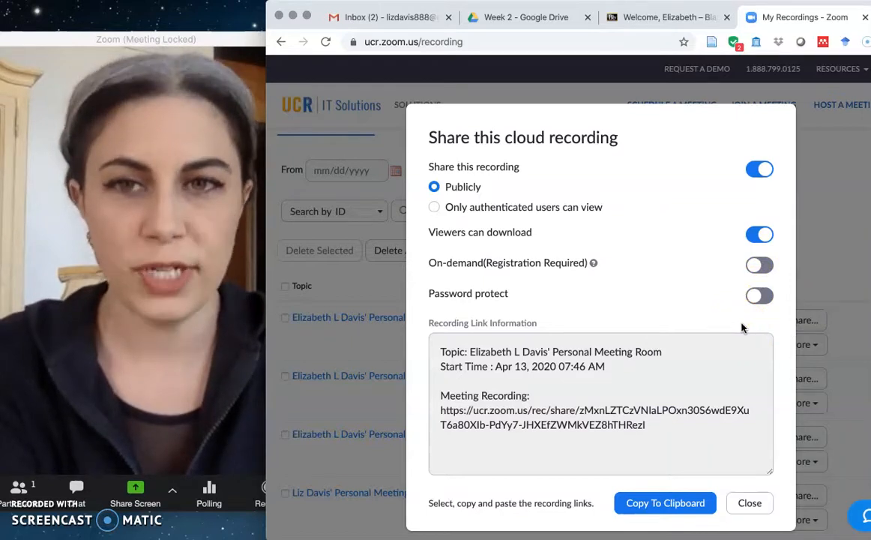